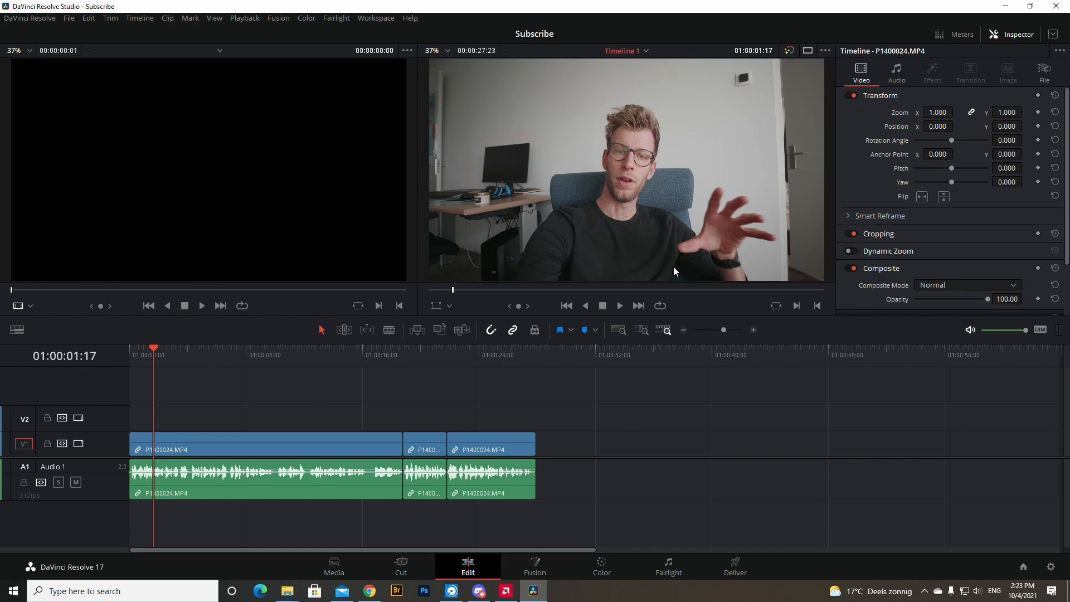
mouse_move(343, 309)
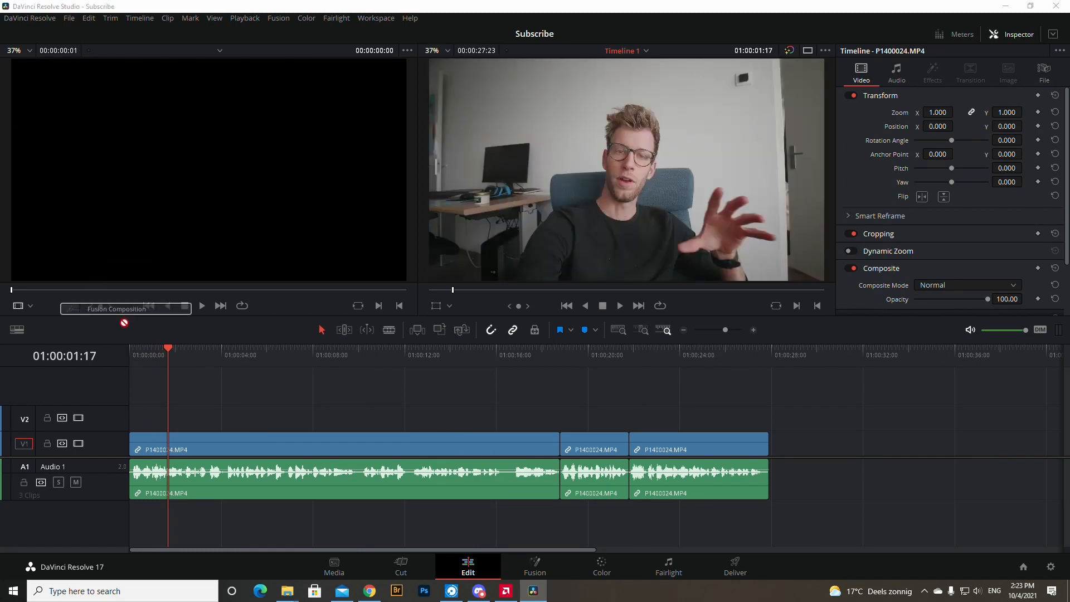
Place a Fusion Composition clip on track V2 at the start of the footage
drag(124, 307, 185, 417)
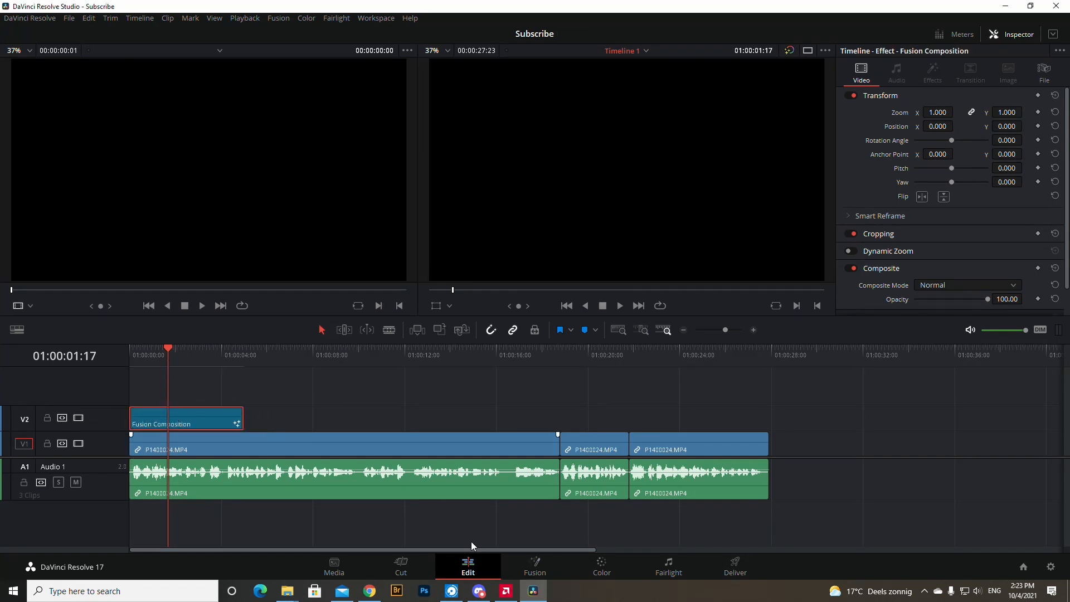
right_click(178, 424)
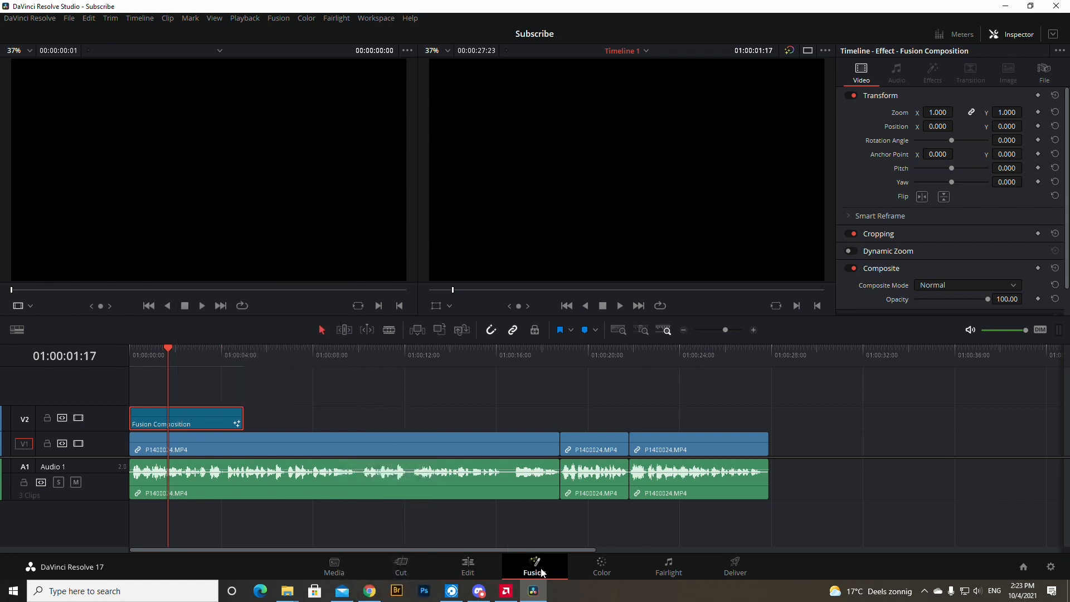
Paste the subscribe template nodes into the composition and connect Merge8 to MediaOut1
click(534, 566)
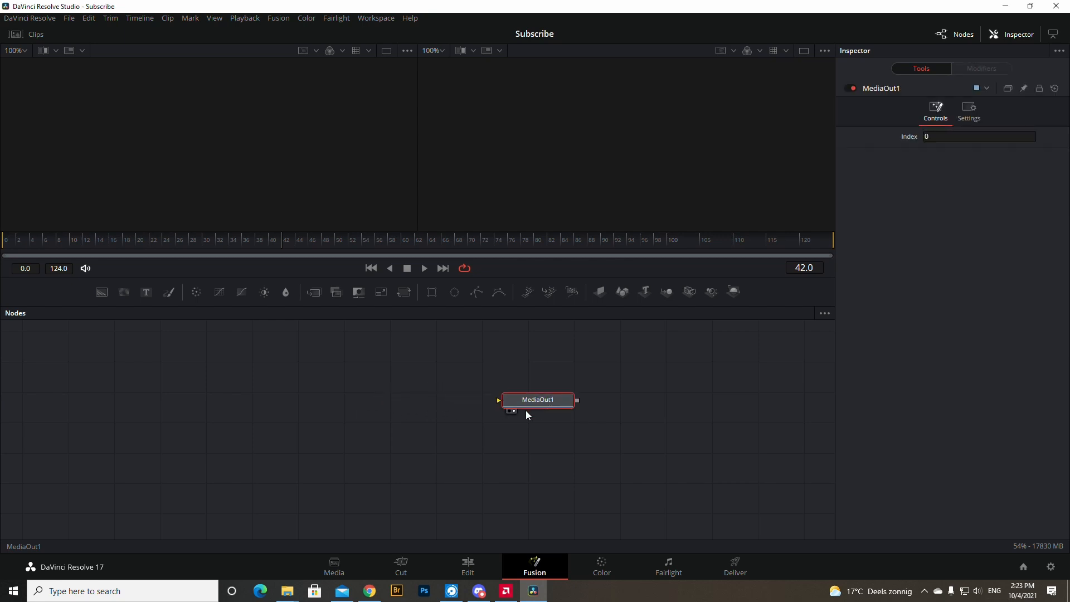
key(alt+tab)
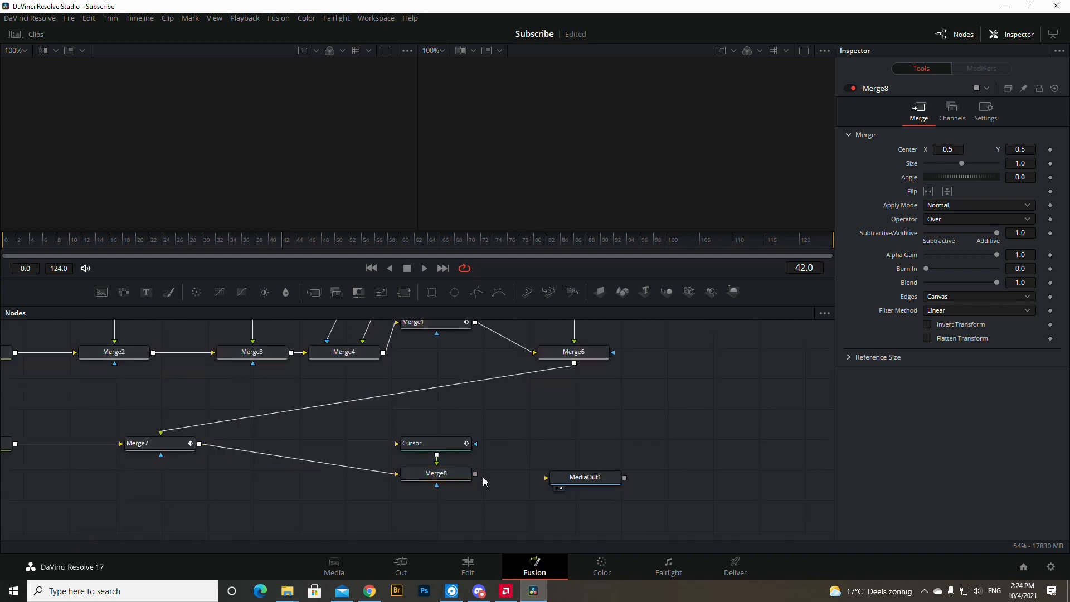
drag(476, 474, 545, 478)
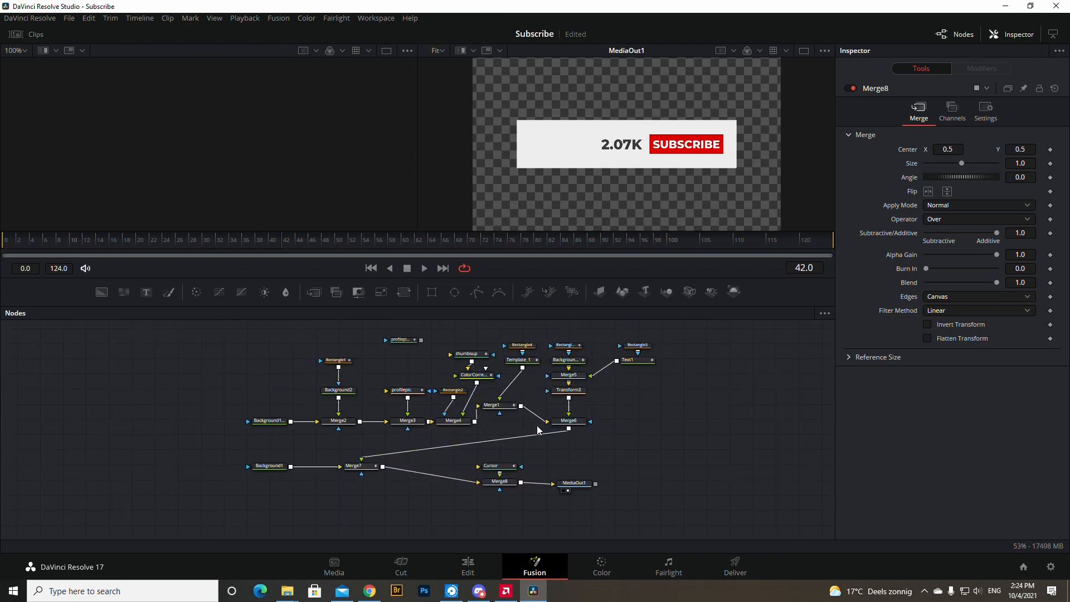
mouse_move(553, 424)
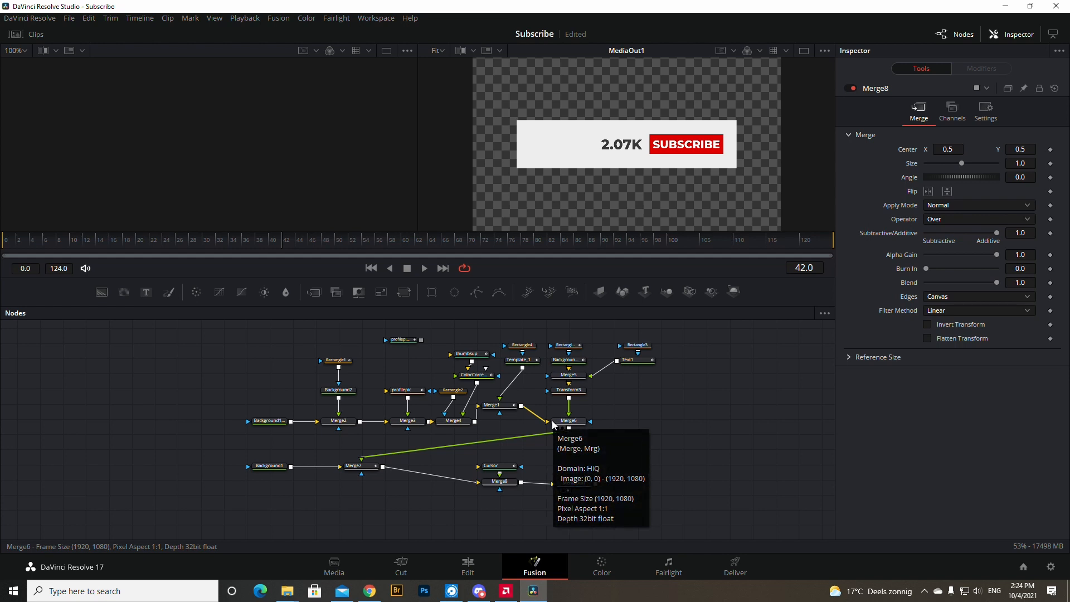
Load the Thumbs up and IMG_9770 images into the thumbsup and profilepic nodes
click(286, 591)
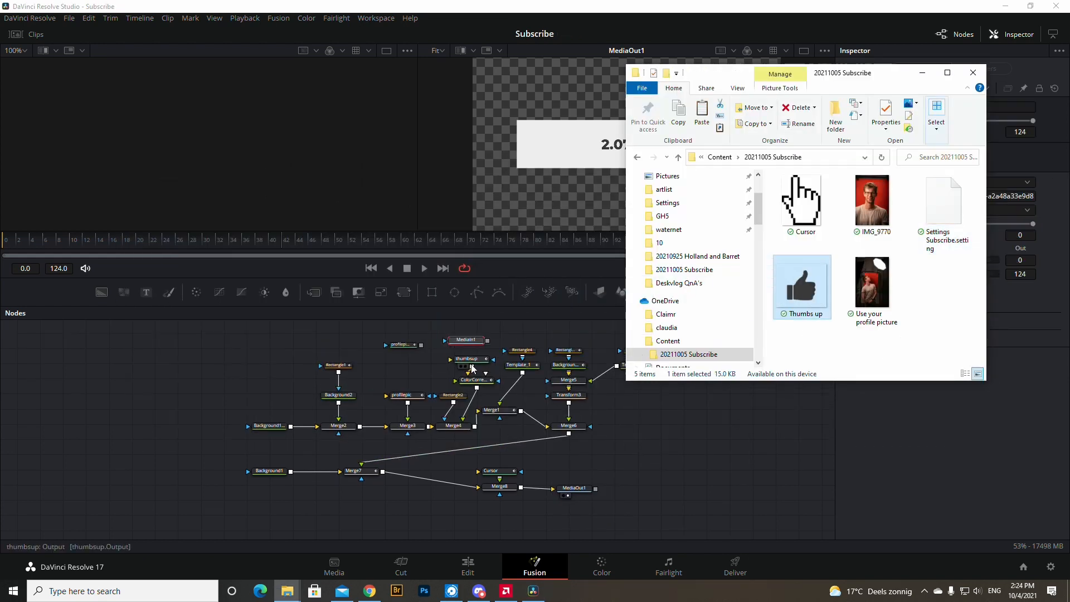
click(801, 201)
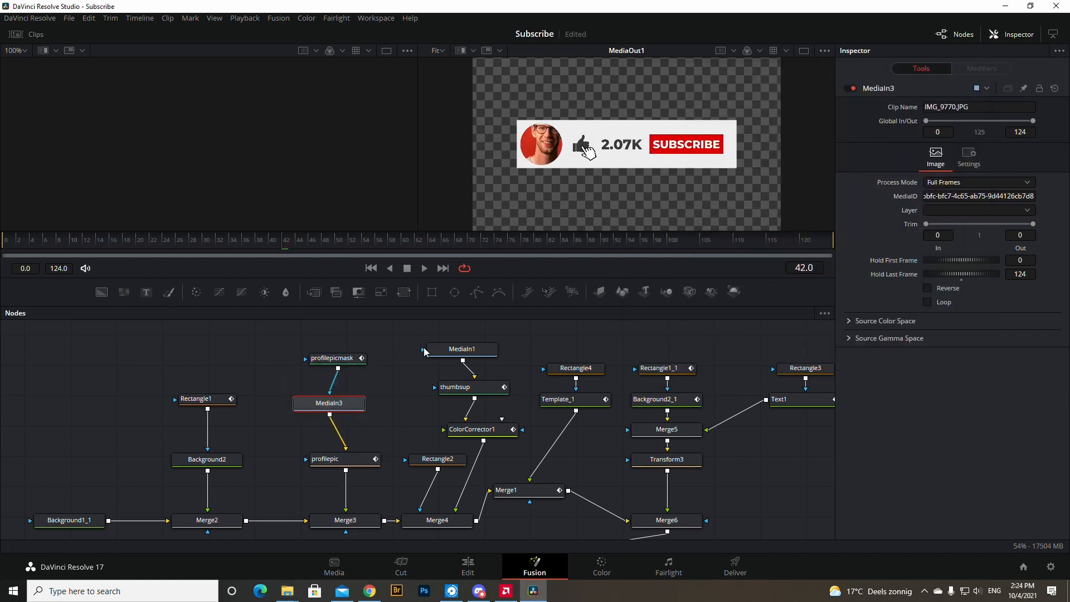
click(298, 245)
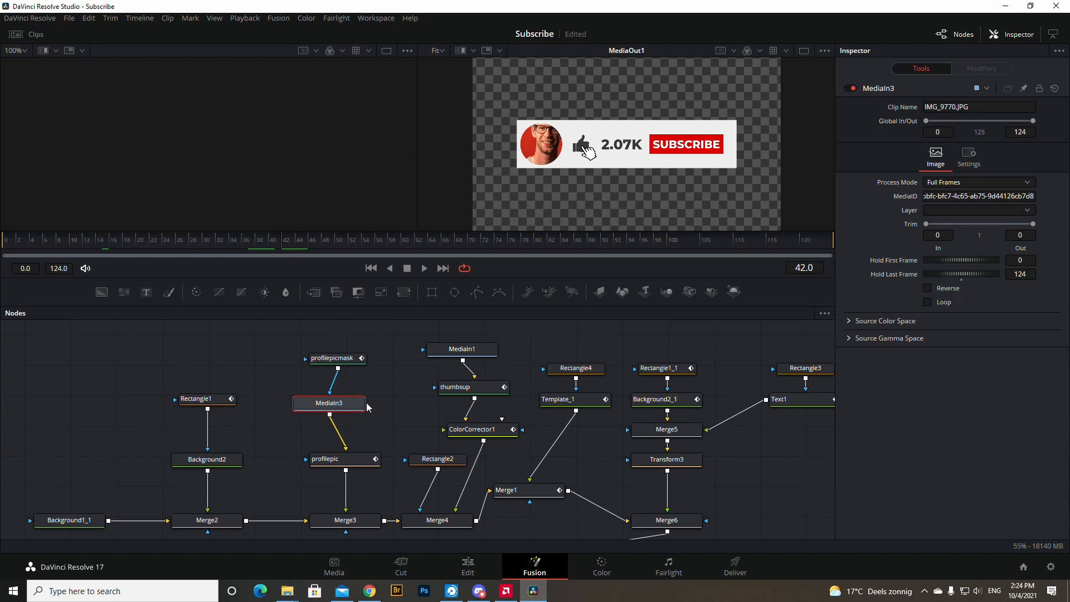
mouse_move(565, 157)
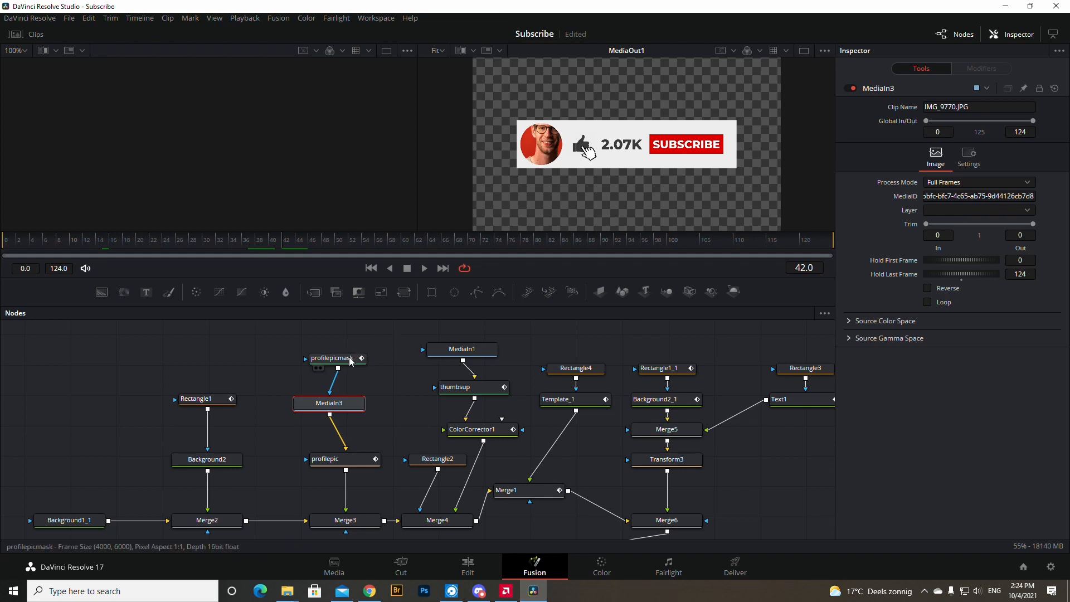
Set the profilepicmask ellipse to width and height 0.7, centred on the face
click(331, 359)
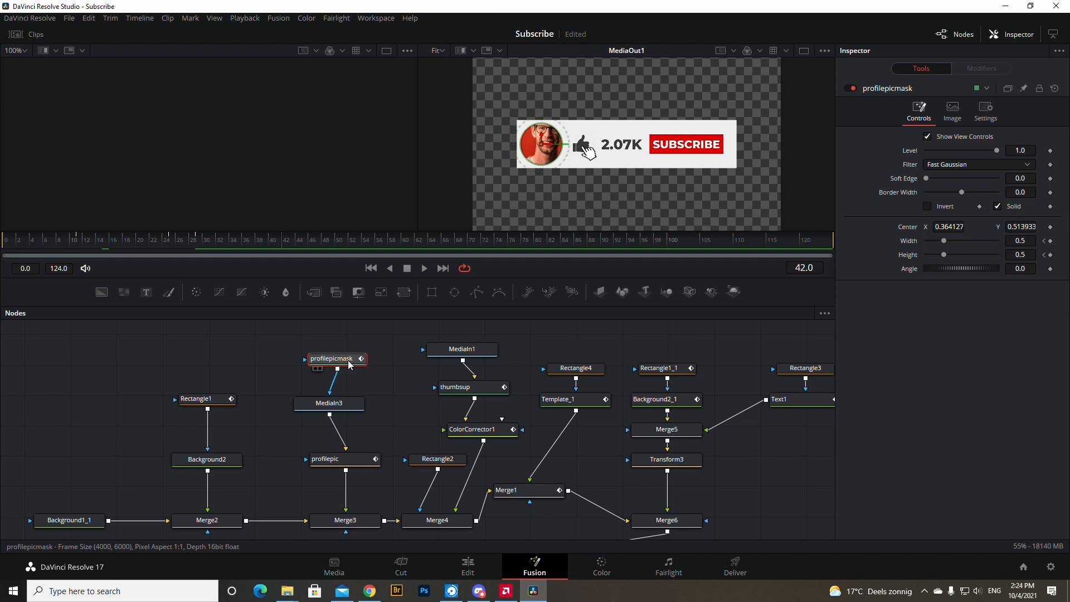
drag(541, 144, 547, 143)
text(0.7)
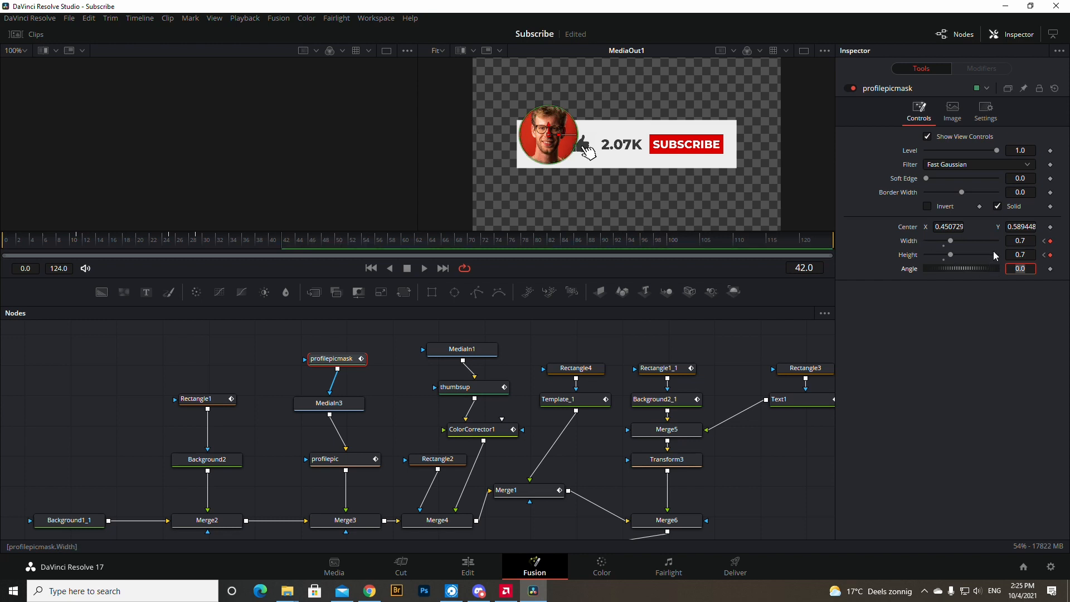
mouse_move(551, 138)
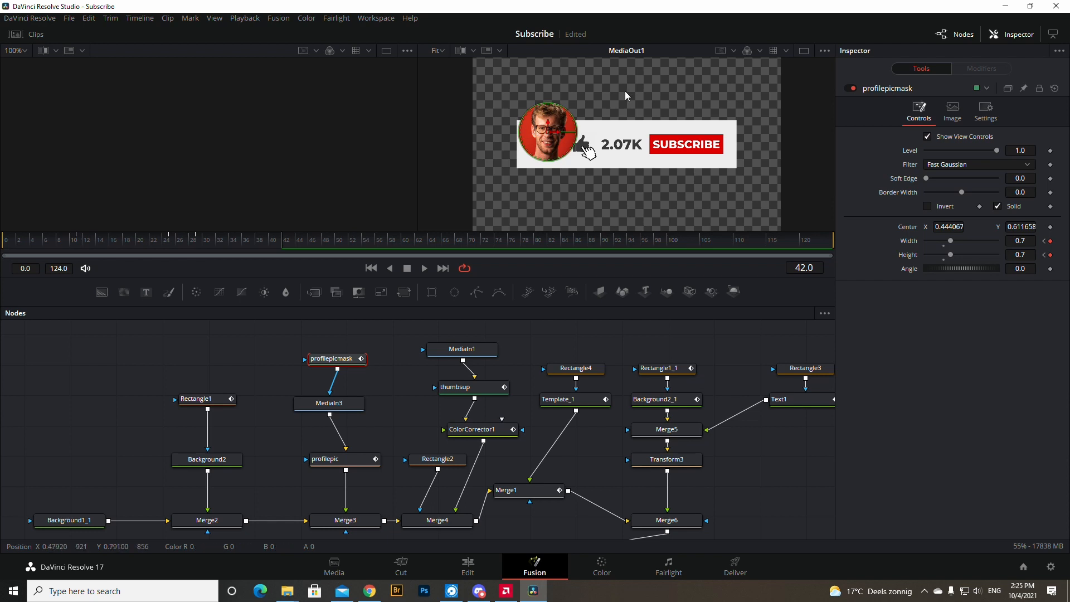
mouse_move(621, 157)
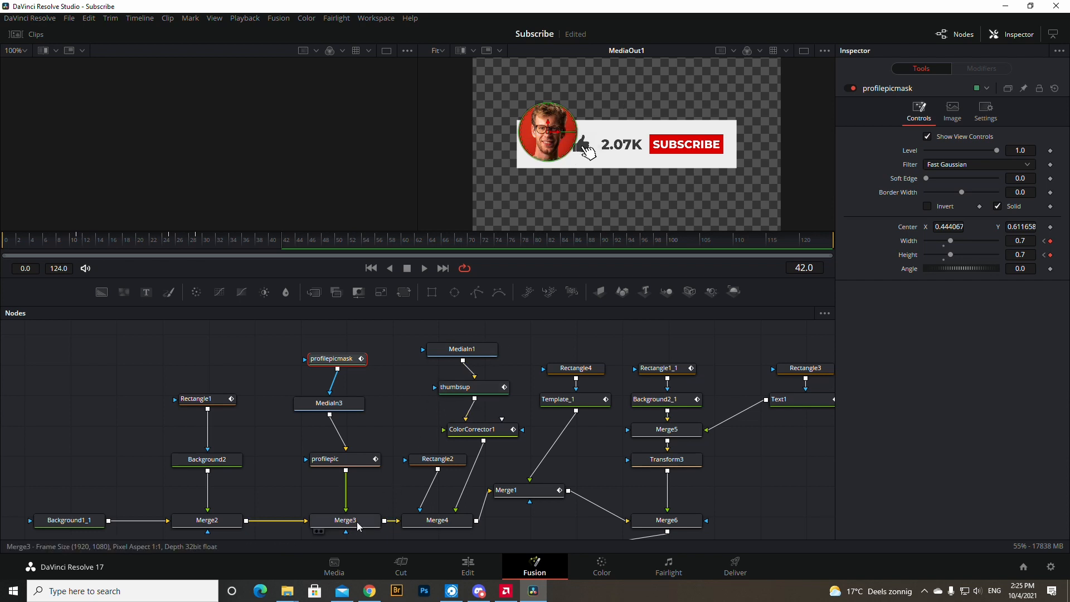
Scale the profile photo to about 0.179, shift it left, and scrub to check
click(345, 520)
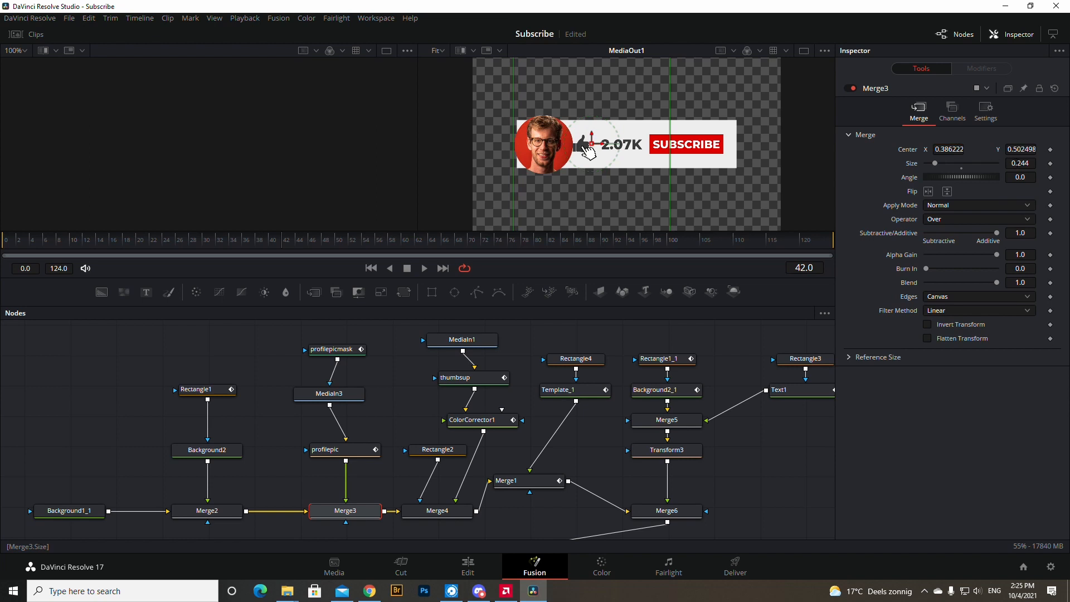
drag(976, 163, 949, 164)
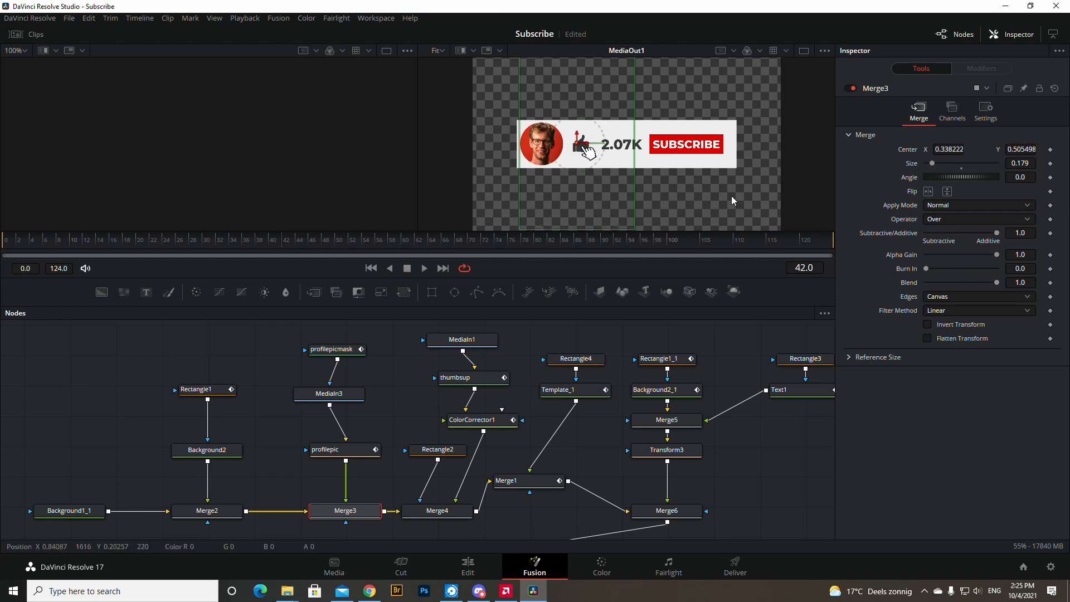
click(179, 239)
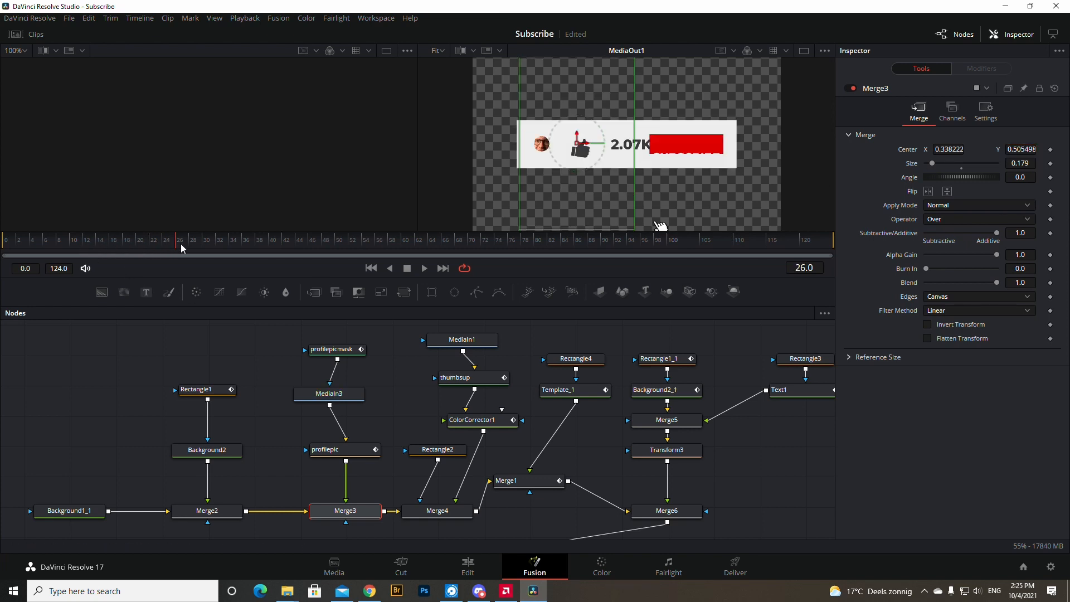
click(352, 239)
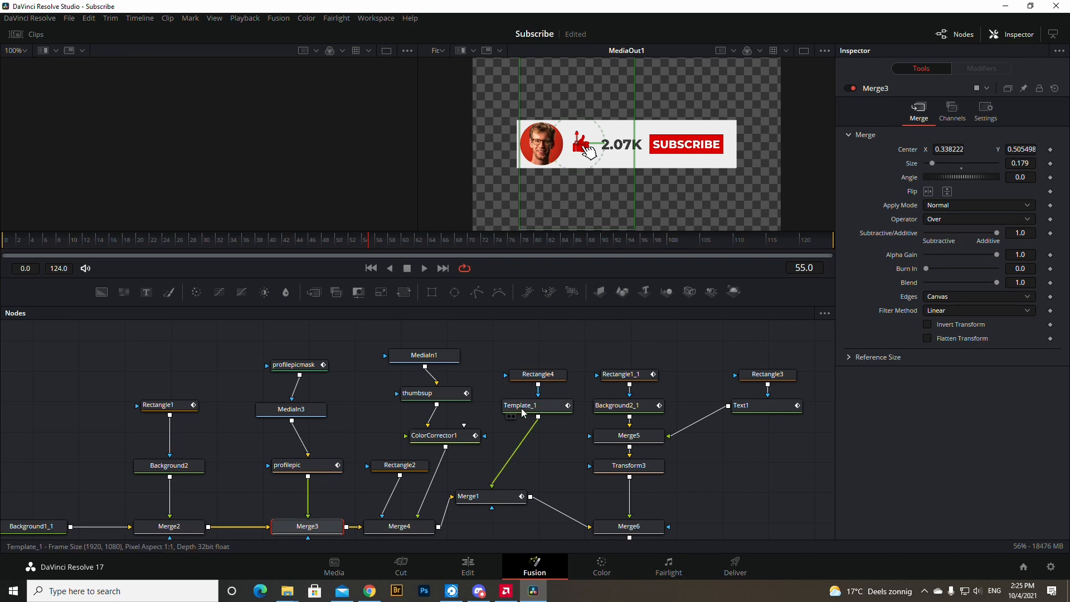
Edit the Template_1 Text+ styled text to read 341K
click(533, 405)
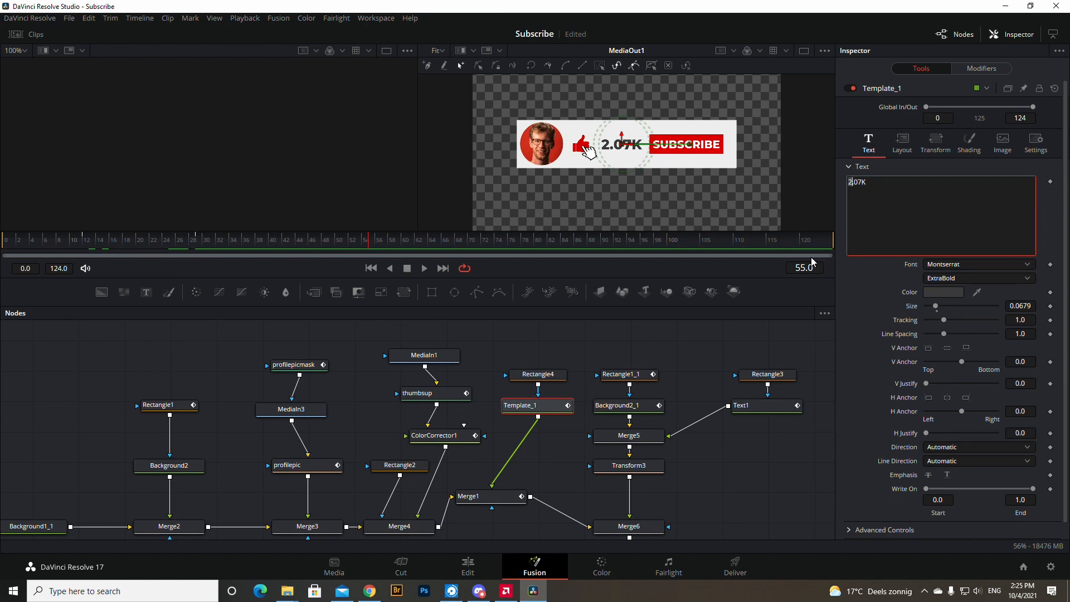
text(34K)
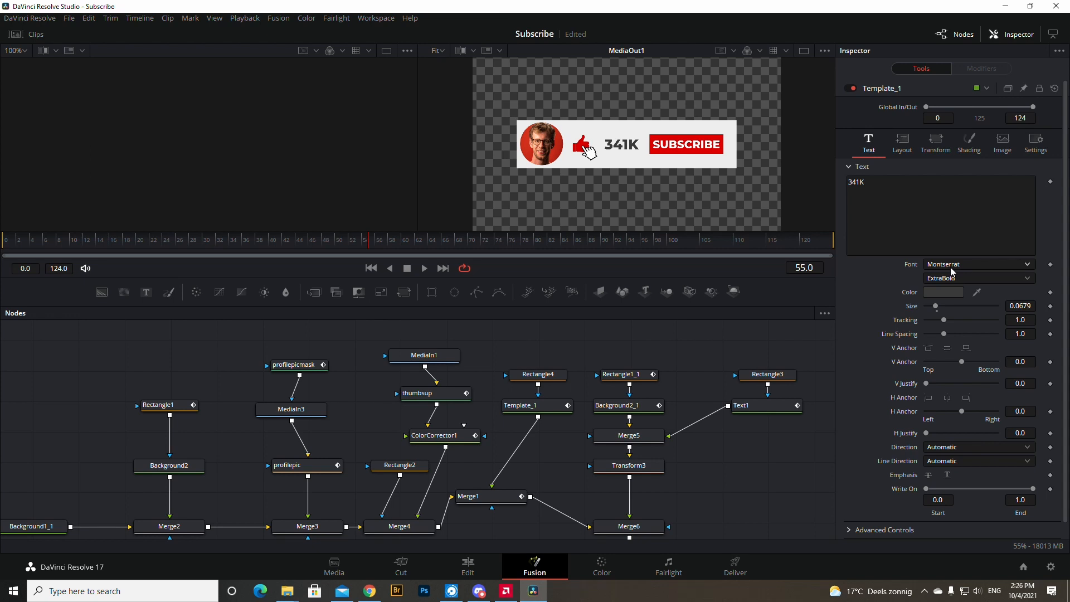
click(978, 265)
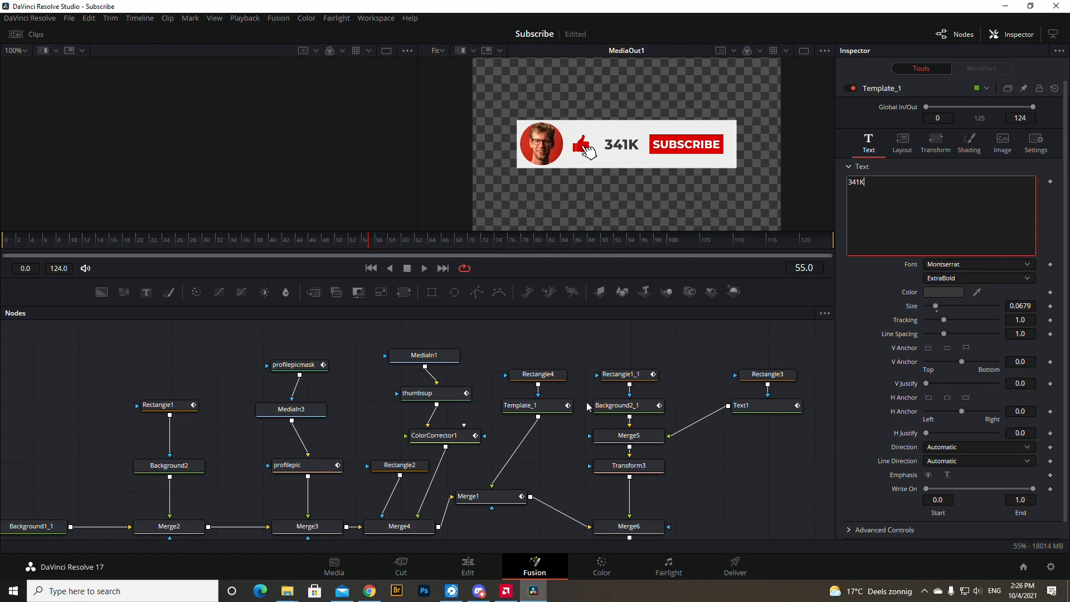
mouse_move(474, 571)
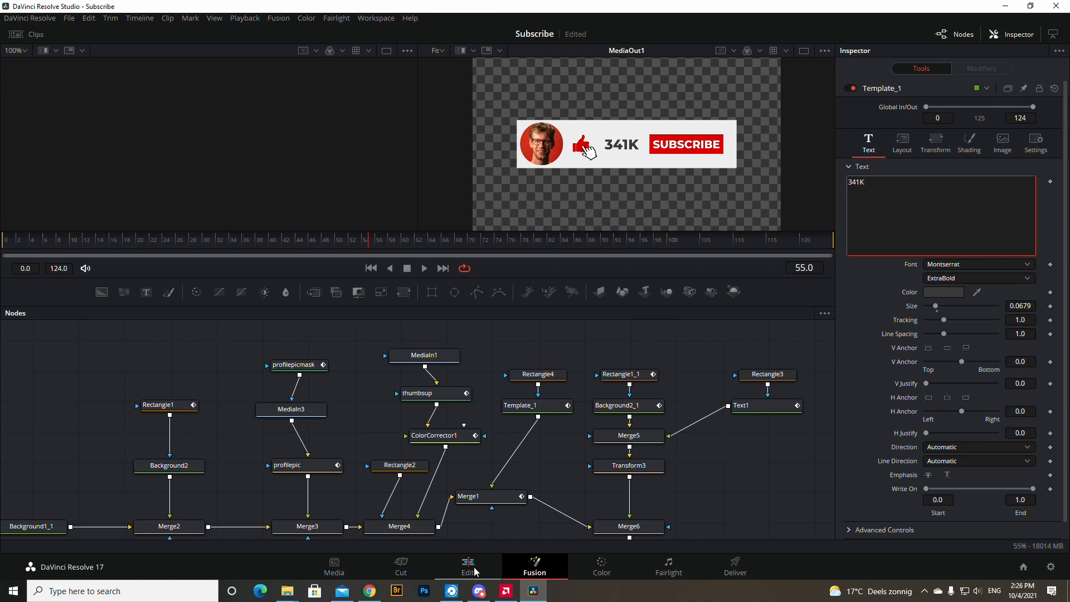
Switch back to the Edit page timeline with the composition clip on V2
click(467, 563)
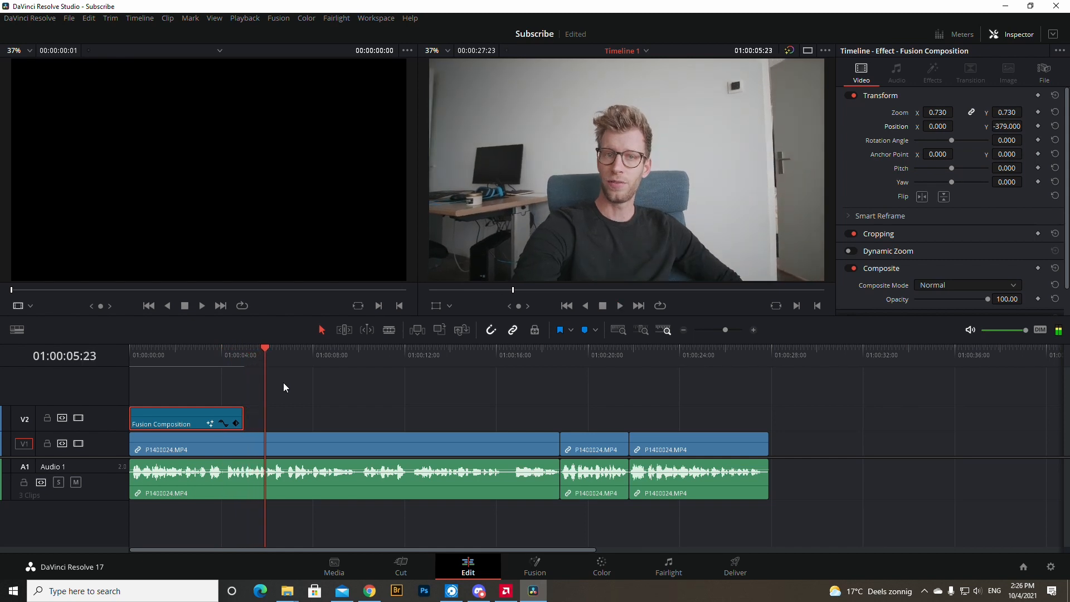
mouse_move(253, 384)
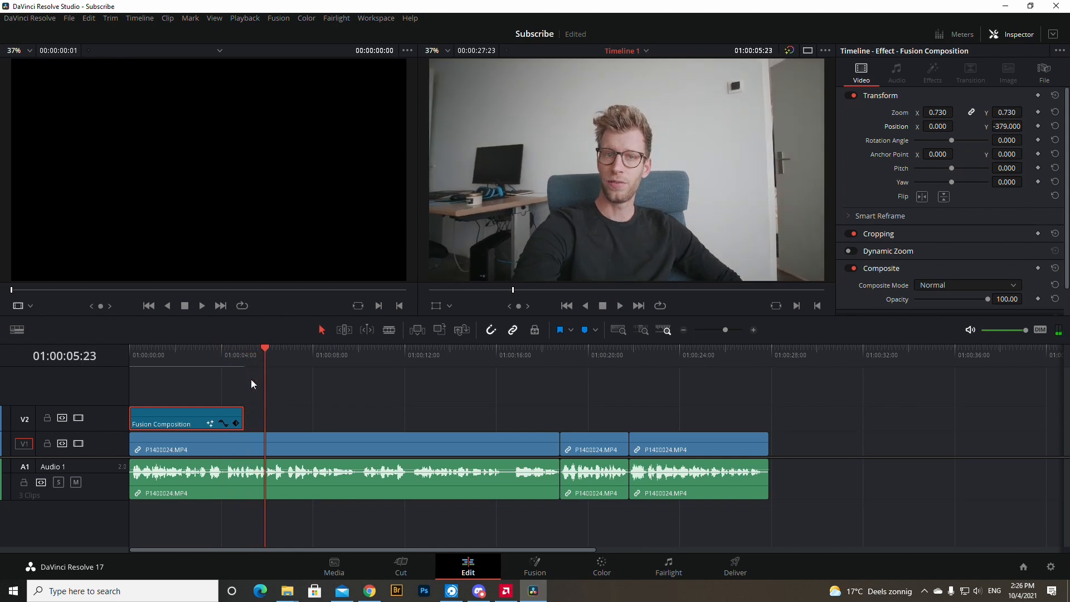
mouse_move(174, 369)
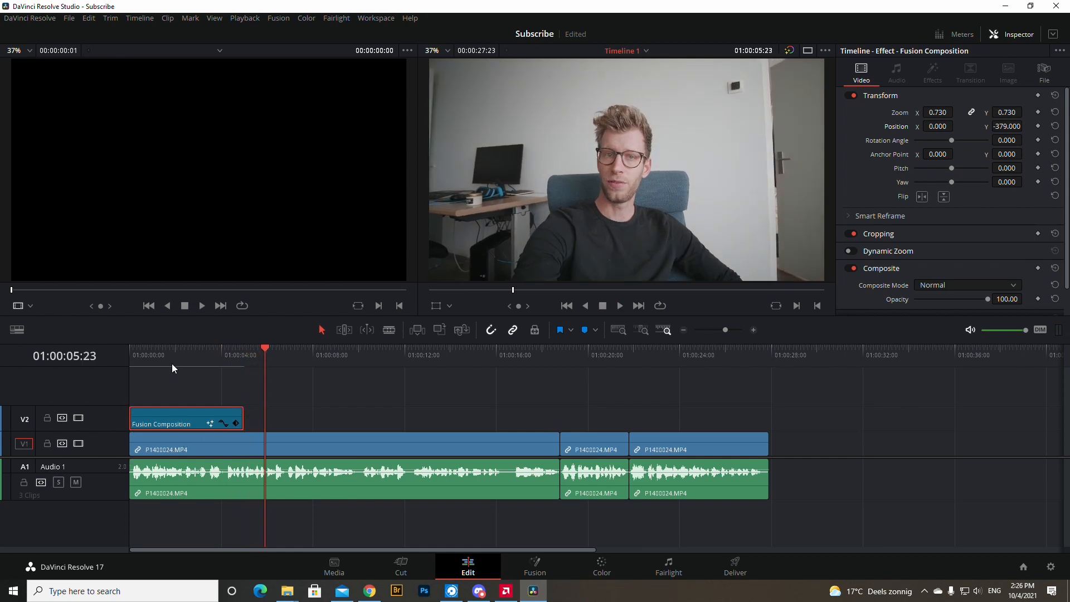
mouse_move(217, 402)
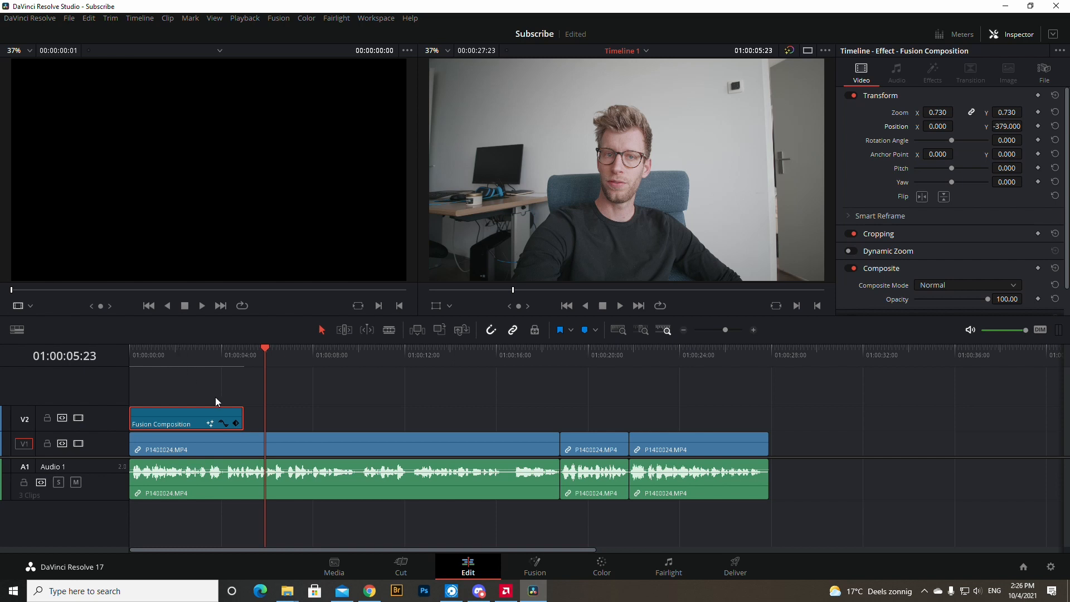
mouse_move(207, 387)
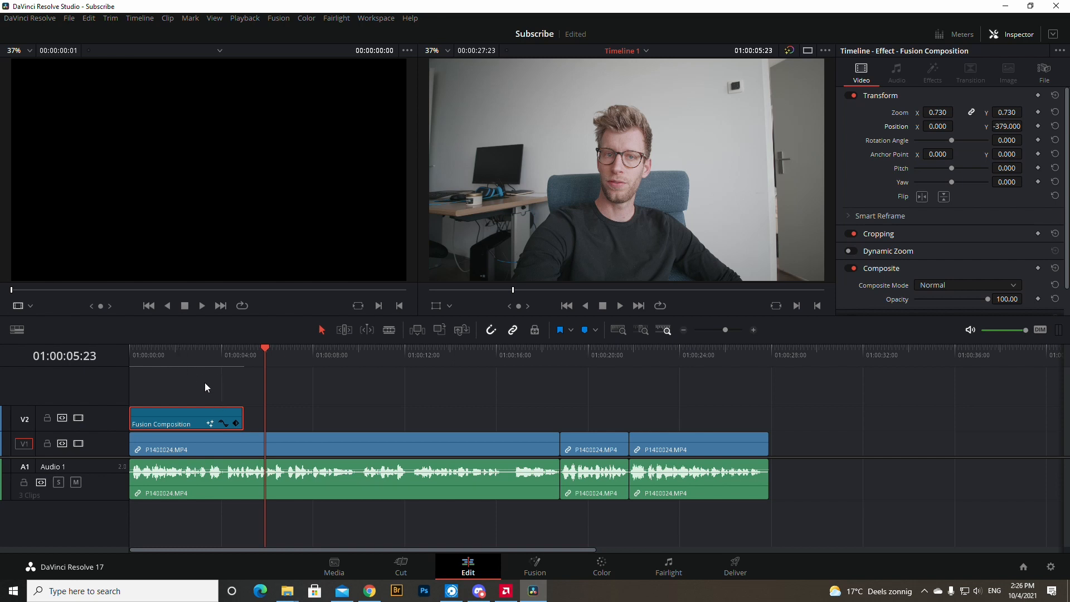